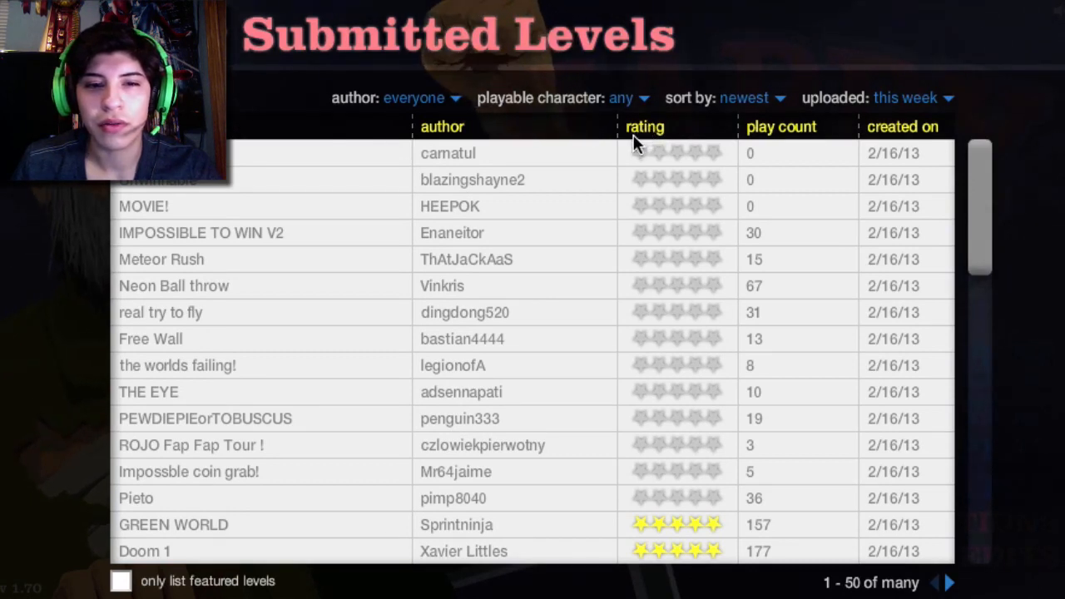
{"action": "mouse_move", "coordinate": [644, 121]}
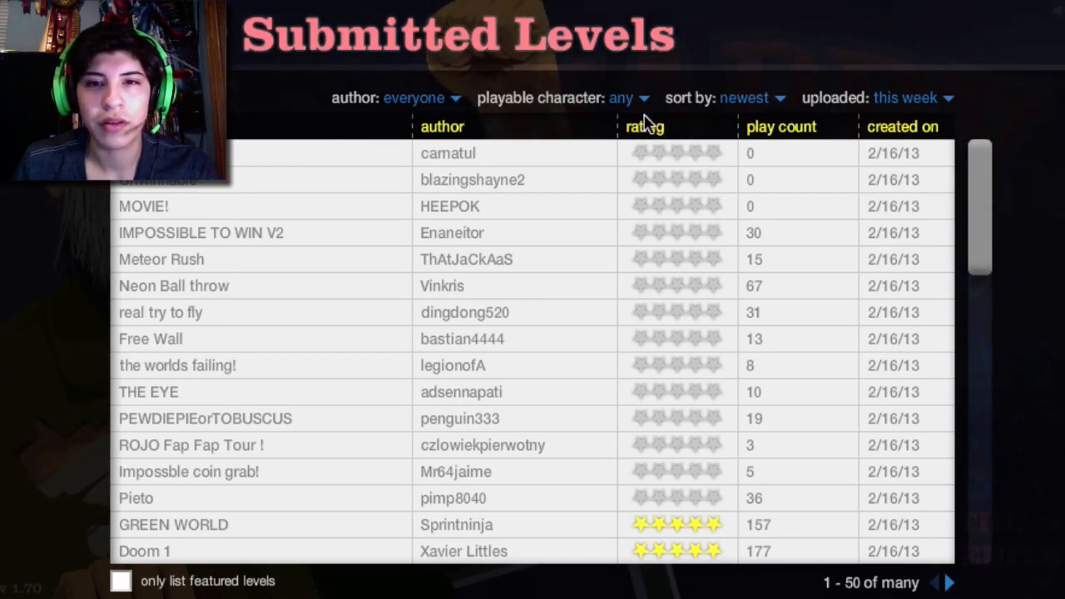
Step: Order the submitted levels by rating and expand the top-rated ninja level's details
{"action": "left_click", "coordinate": [749, 98]}
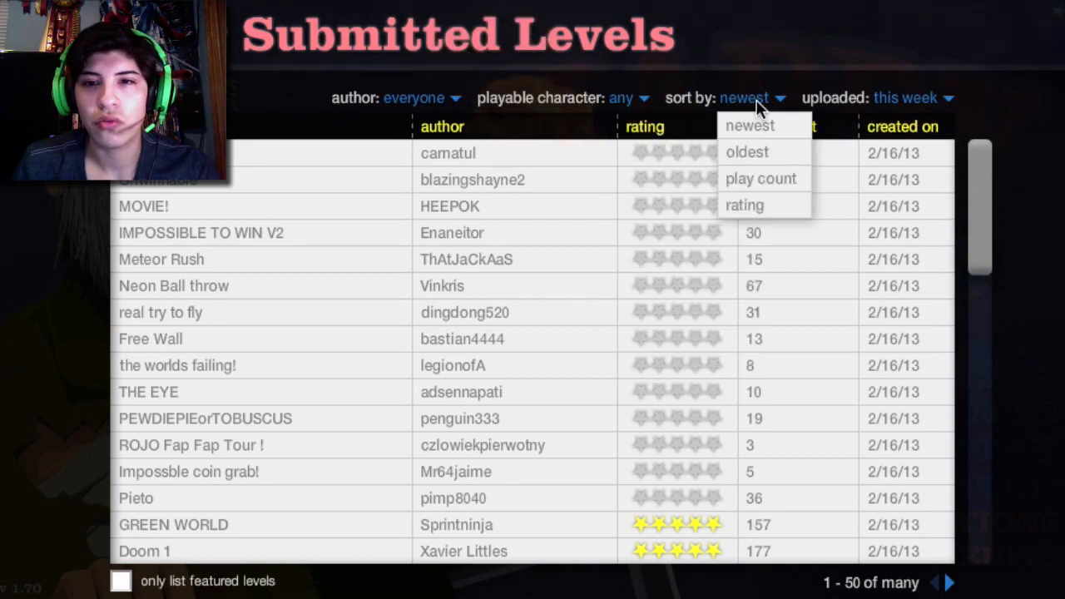
{"action": "left_click", "coordinate": [743, 205]}
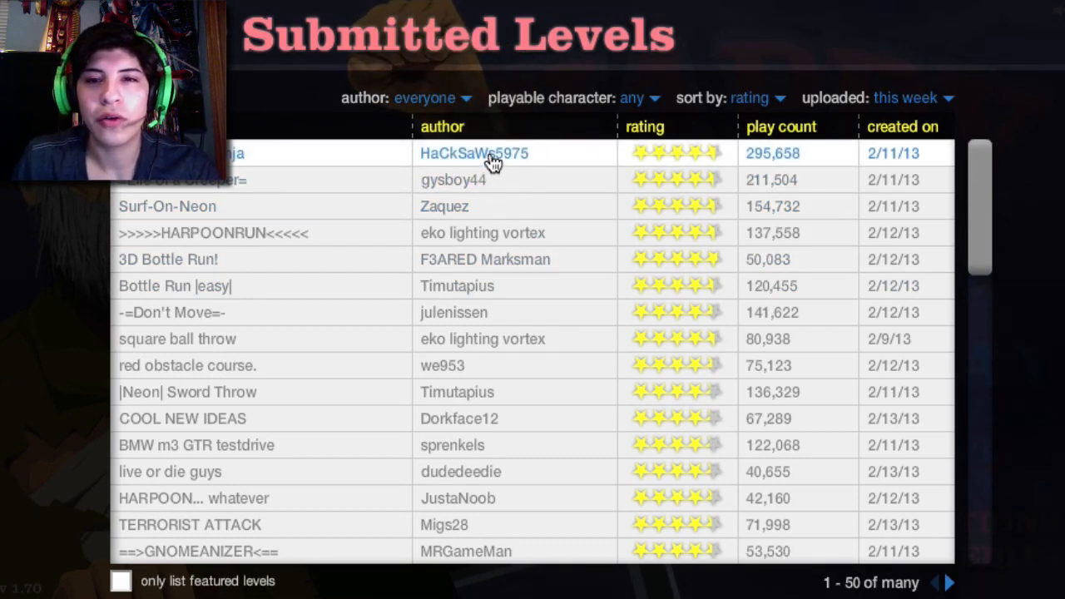
{"action": "left_click", "coordinate": [233, 153]}
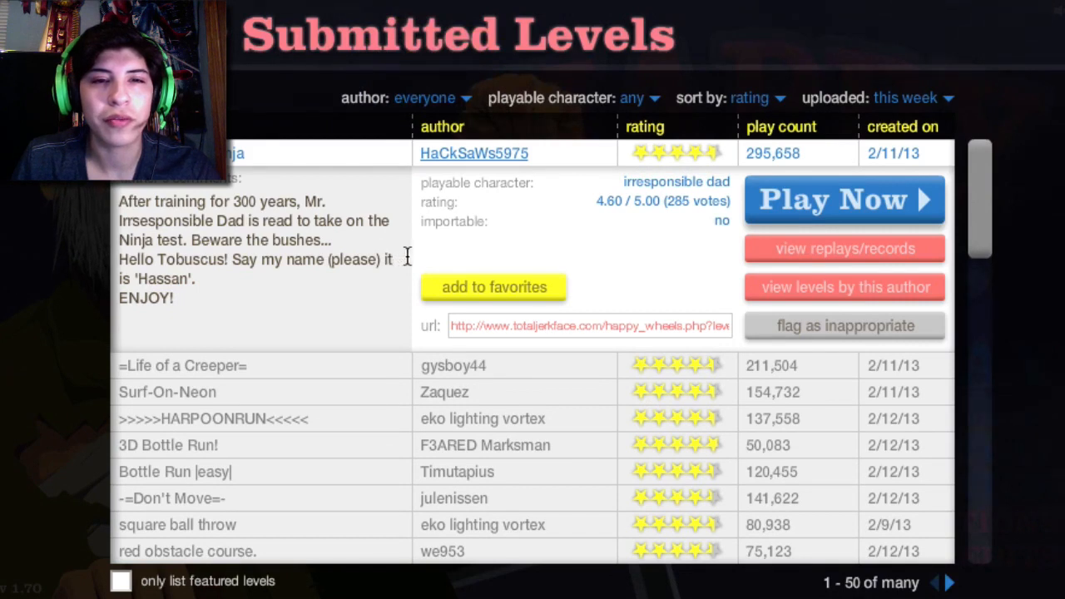
{"action": "mouse_move", "coordinate": [416, 265]}
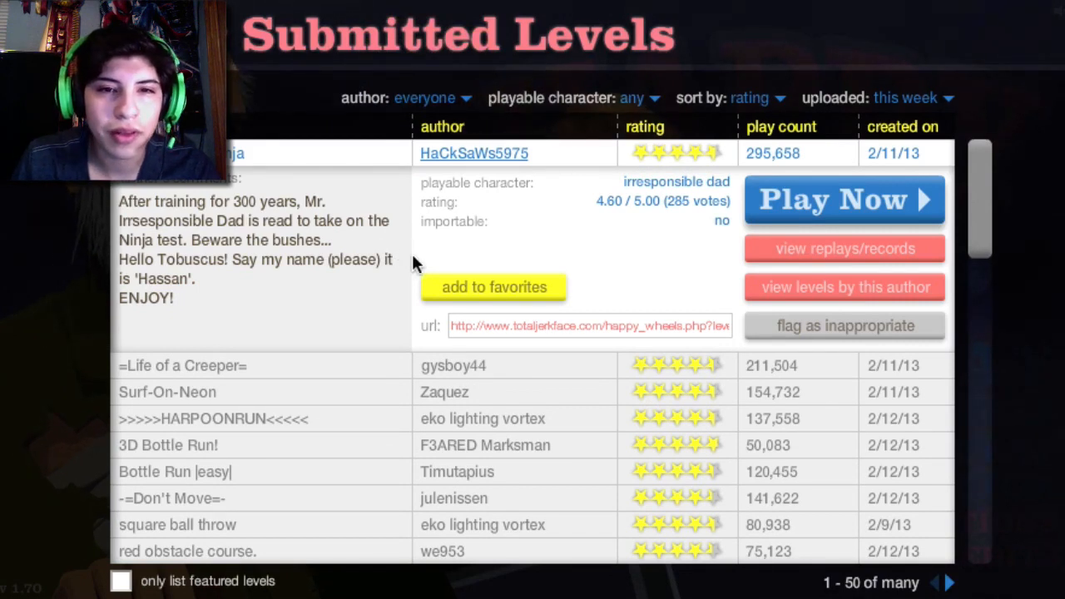
{"action": "mouse_move", "coordinate": [476, 256]}
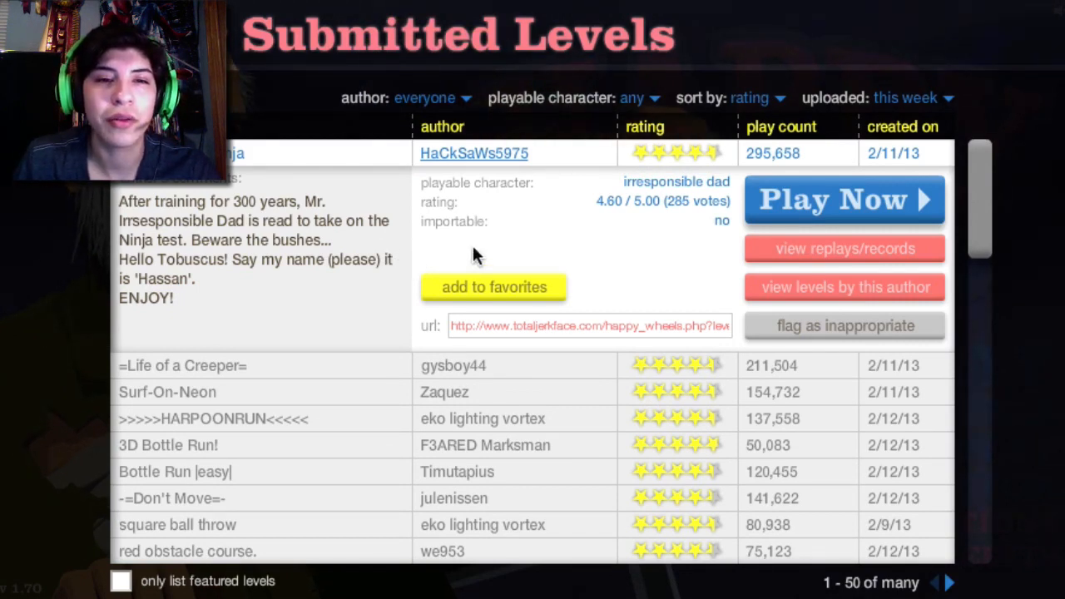
{"action": "mouse_move", "coordinate": [707, 230]}
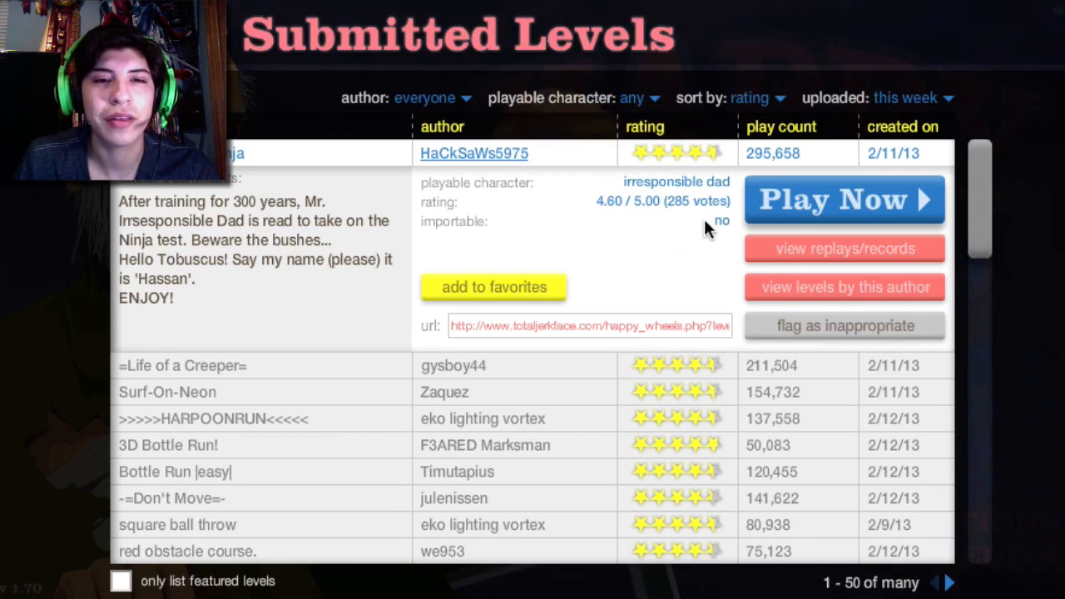
Step: Launch Irresponsible Ninja via Play Now and play until pausing
{"action": "left_click", "coordinate": [843, 199]}
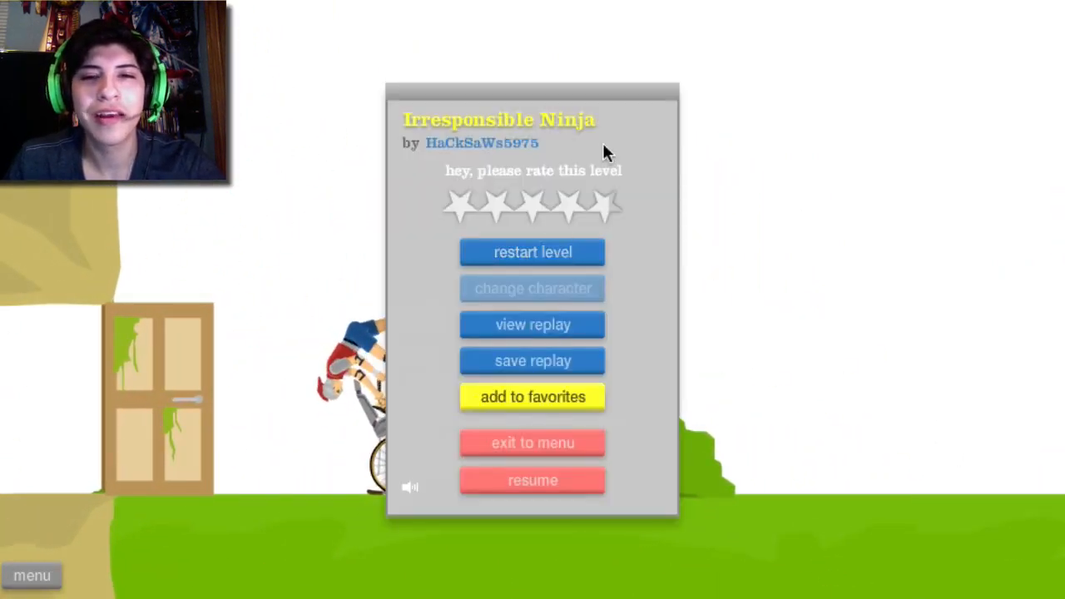
Step: Resume Irresponsible Ninja and get further past the tree before pausing
{"action": "left_click", "coordinate": [532, 480]}
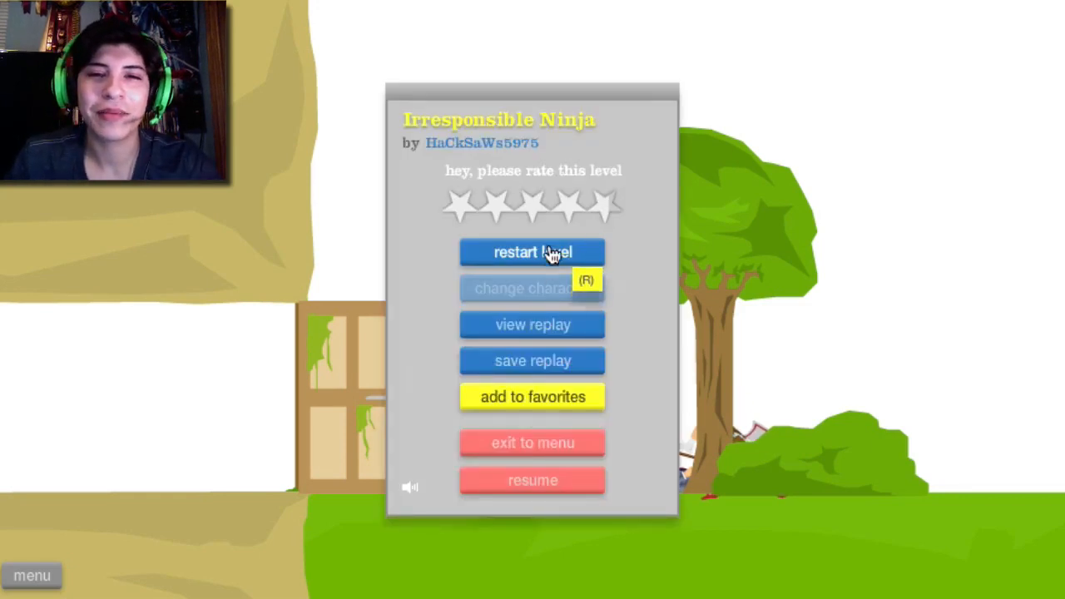
Step: Restart Irresponsible Ninja, win it in 64.53 seconds and bring up the level options
{"action": "left_click", "coordinate": [532, 251]}
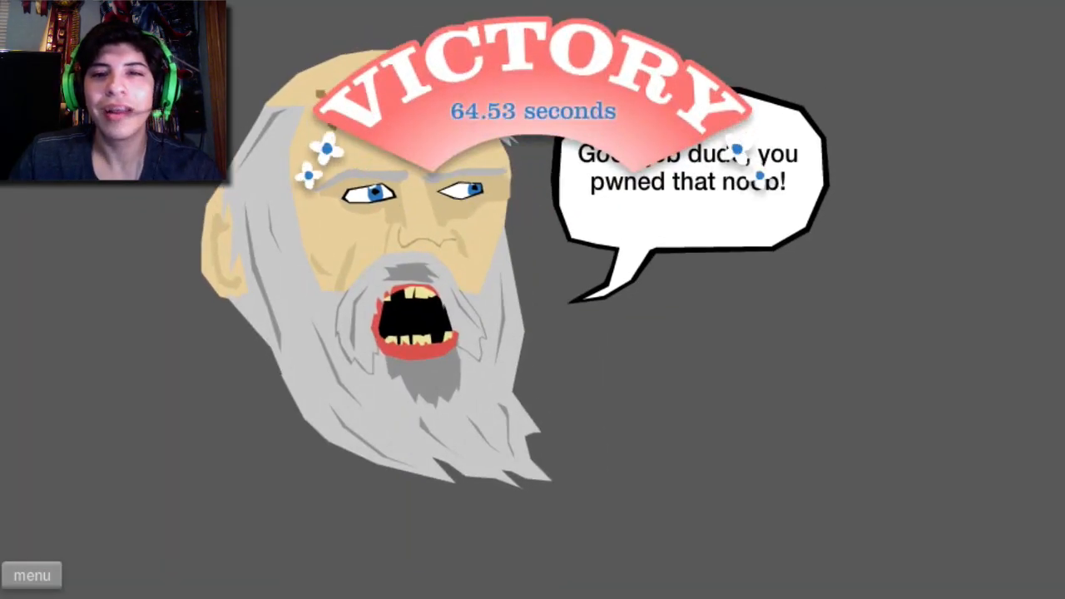
{"action": "left_click", "coordinate": [31, 575]}
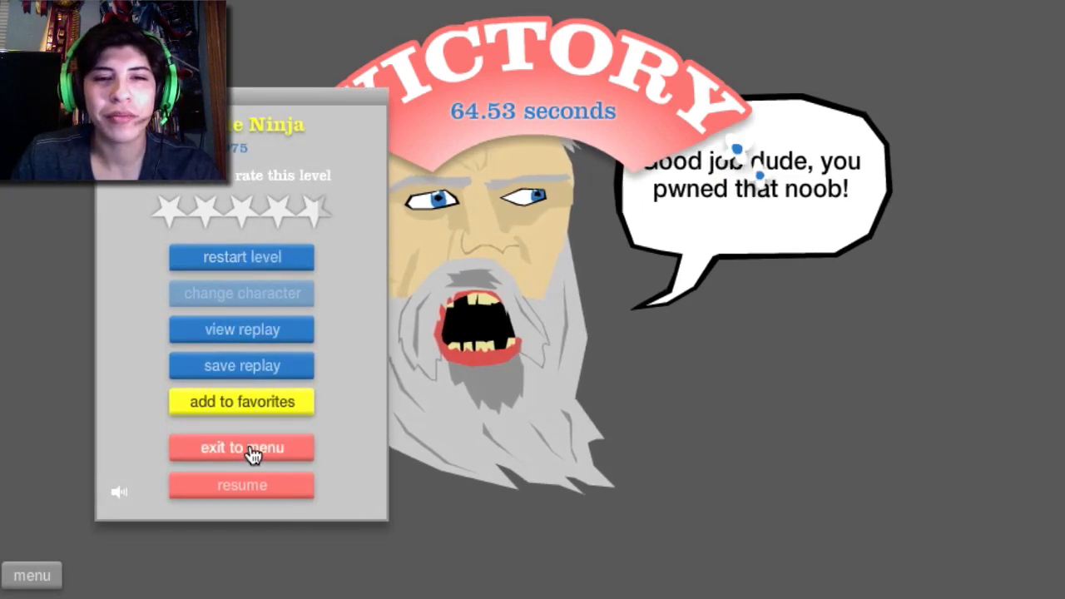
Step: Exit to the level list, then play =Life of a Creeper= to a 49.13-second victory
{"action": "left_click", "coordinate": [242, 448]}
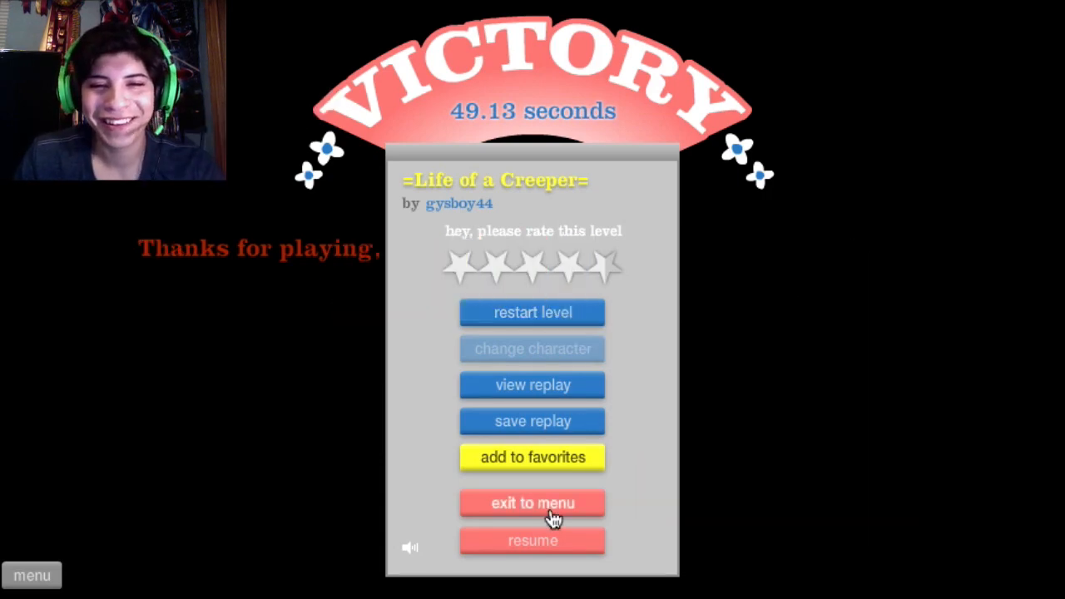
Step: Exit to the rating-sorted level list and scroll down to the red obstacle course level
{"action": "left_click", "coordinate": [532, 503]}
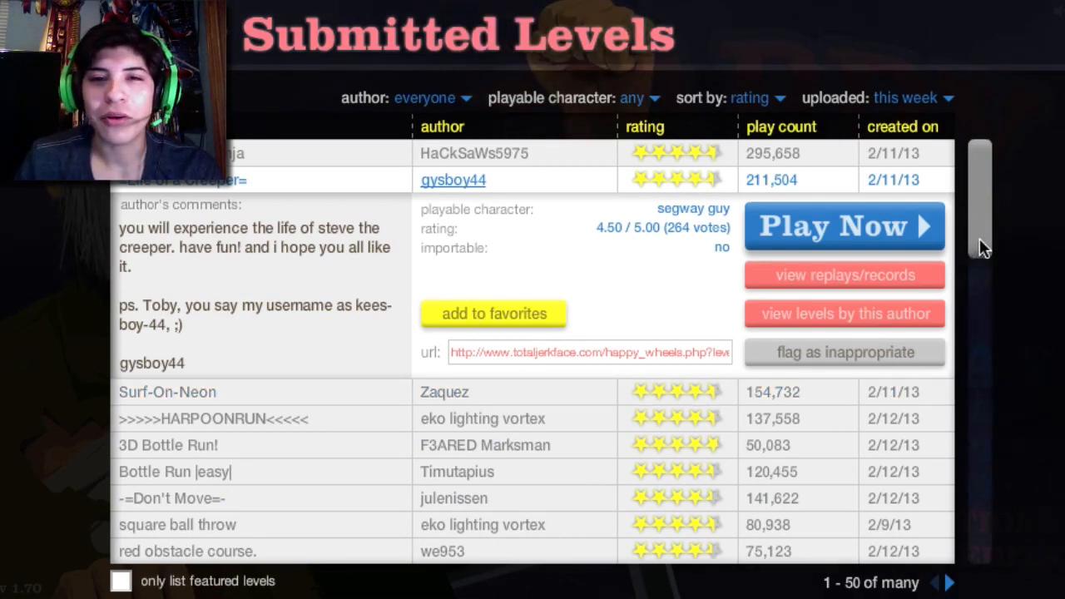
{"action": "scroll", "scroll_direction": "down", "scroll_amount": 3}
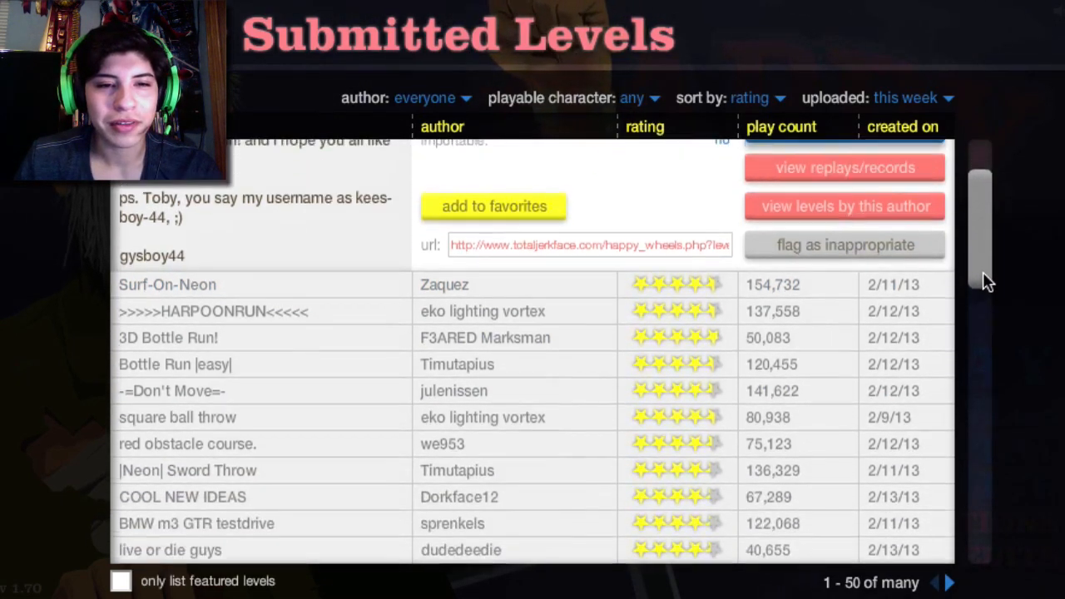
{"action": "scroll", "scroll_direction": "down", "scroll_amount": 3}
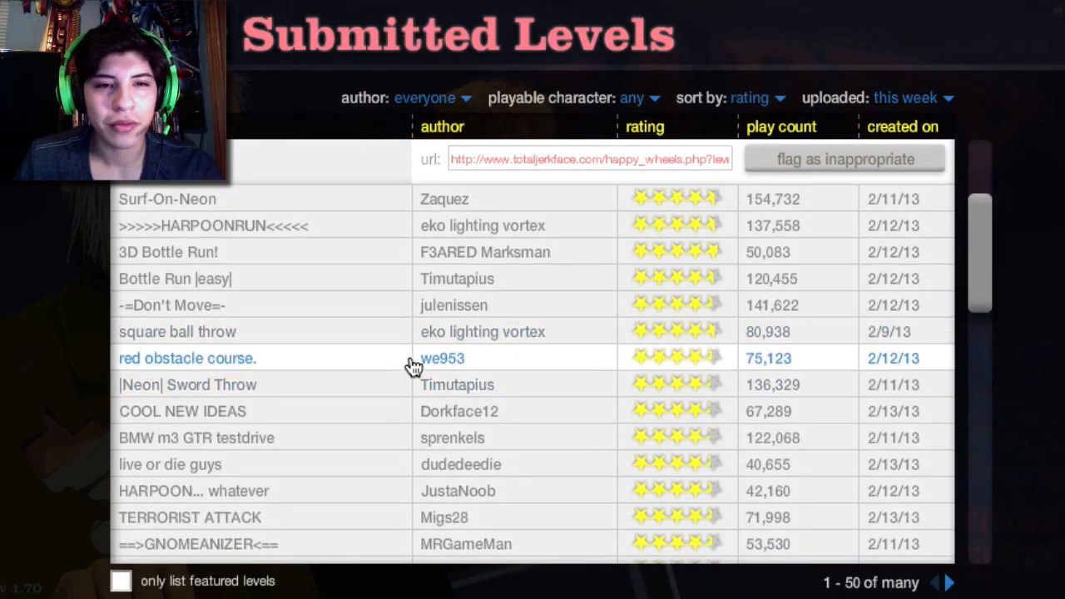
{"action": "mouse_move", "coordinate": [379, 524]}
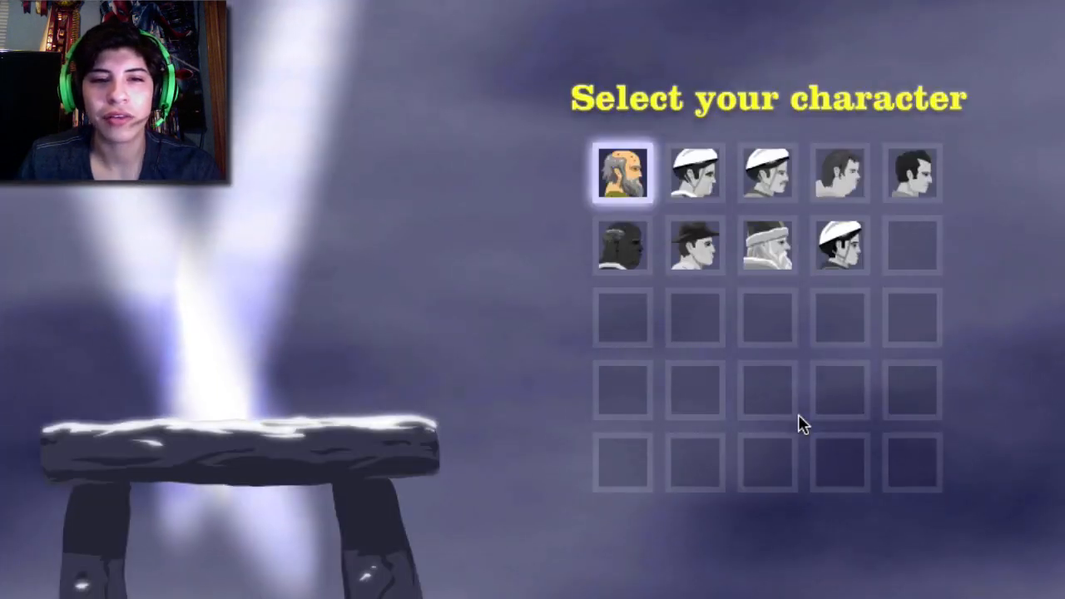
Step: Pick Santa Claus on his sleigh and ride until torn apart beside the gunman
{"action": "left_click", "coordinate": [693, 246]}
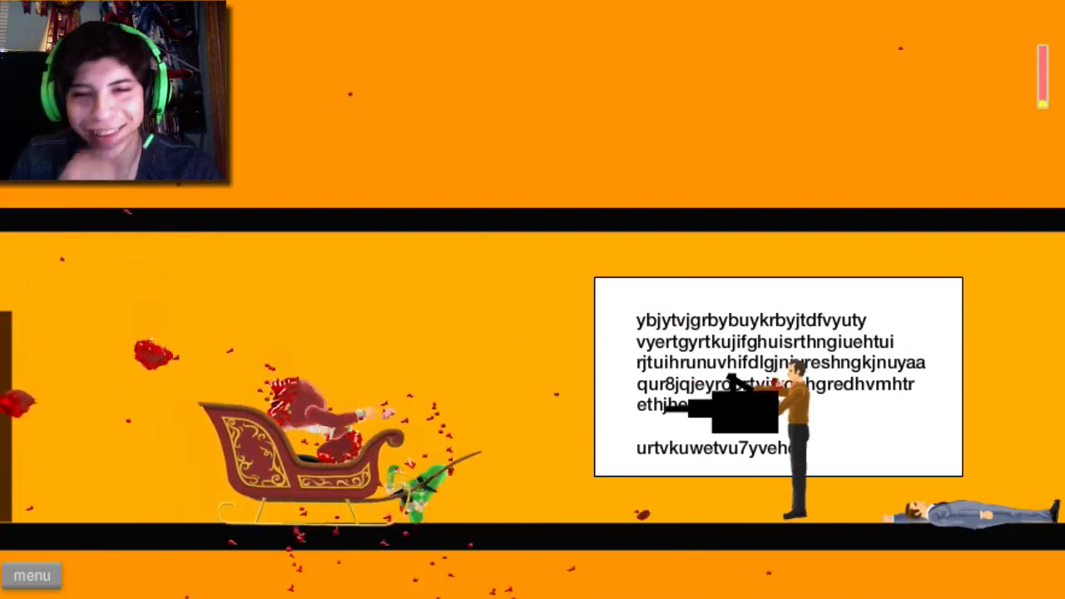
Step: Pause Terrorist Attack, restart it and crash the sleigh again
{"action": "left_click", "coordinate": [32, 575]}
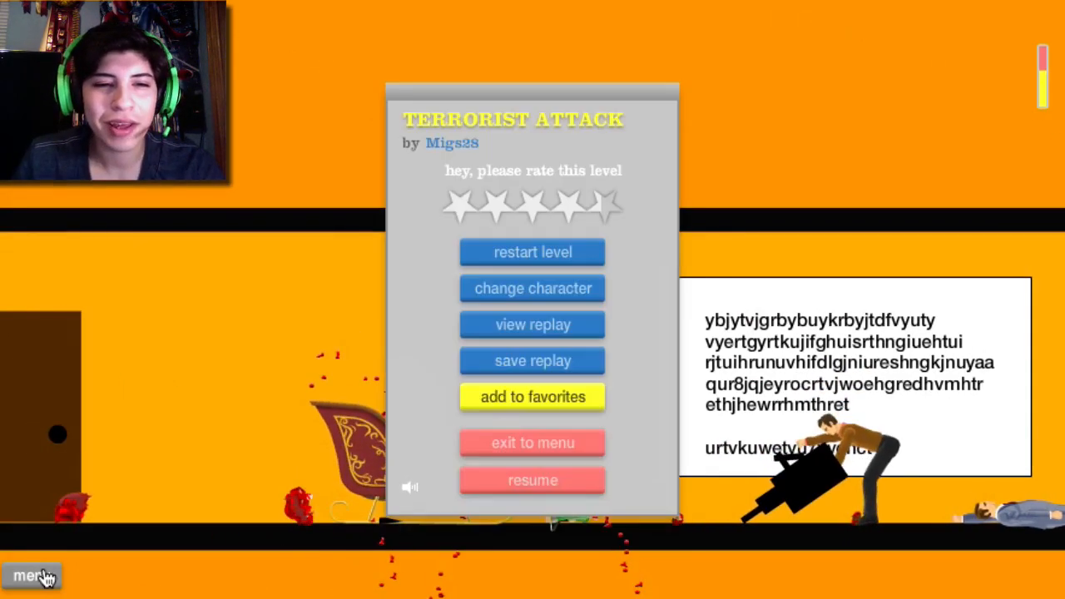
{"action": "mouse_move", "coordinate": [516, 264]}
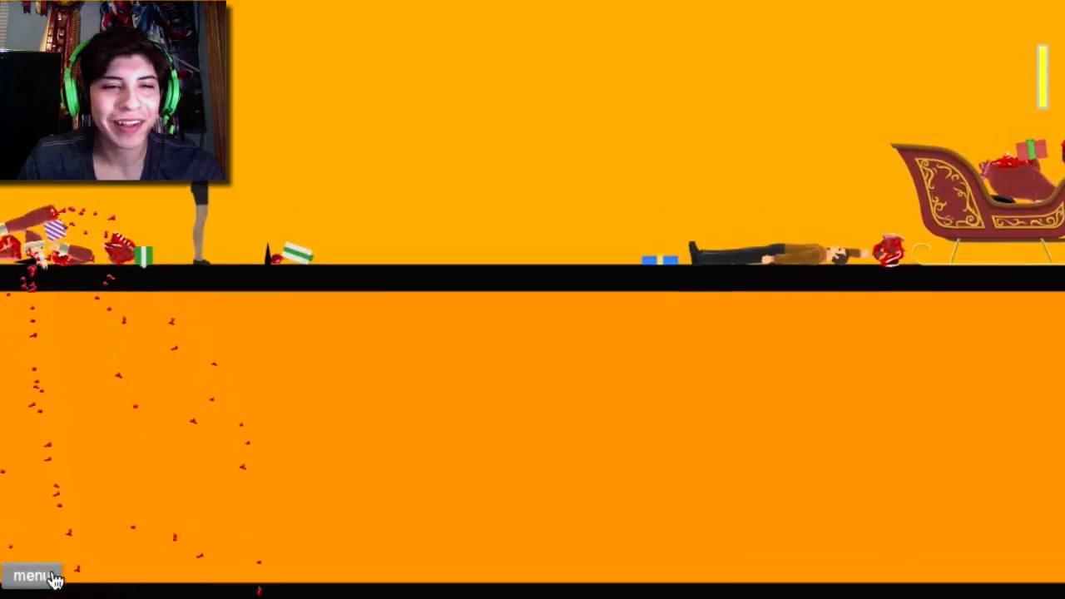
Step: Pause Terrorist Attack after another wrecked sleigh run to show its options
{"action": "left_click", "coordinate": [32, 575]}
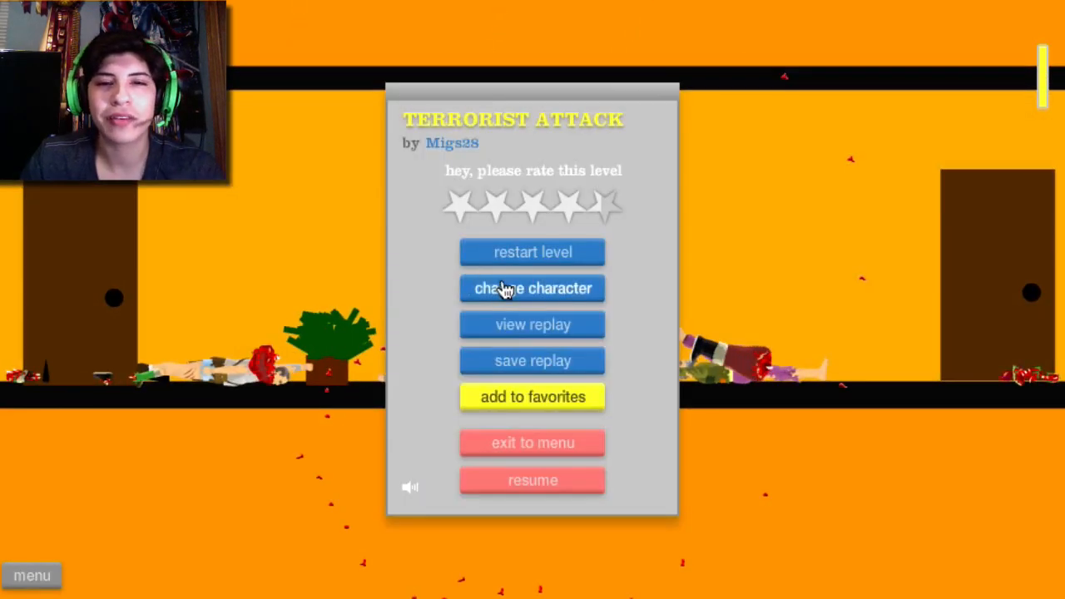
Step: Switch to the mine-cart explorer character, play Terrorist Attack to the gibberish sign, then pause
{"action": "left_click", "coordinate": [533, 288]}
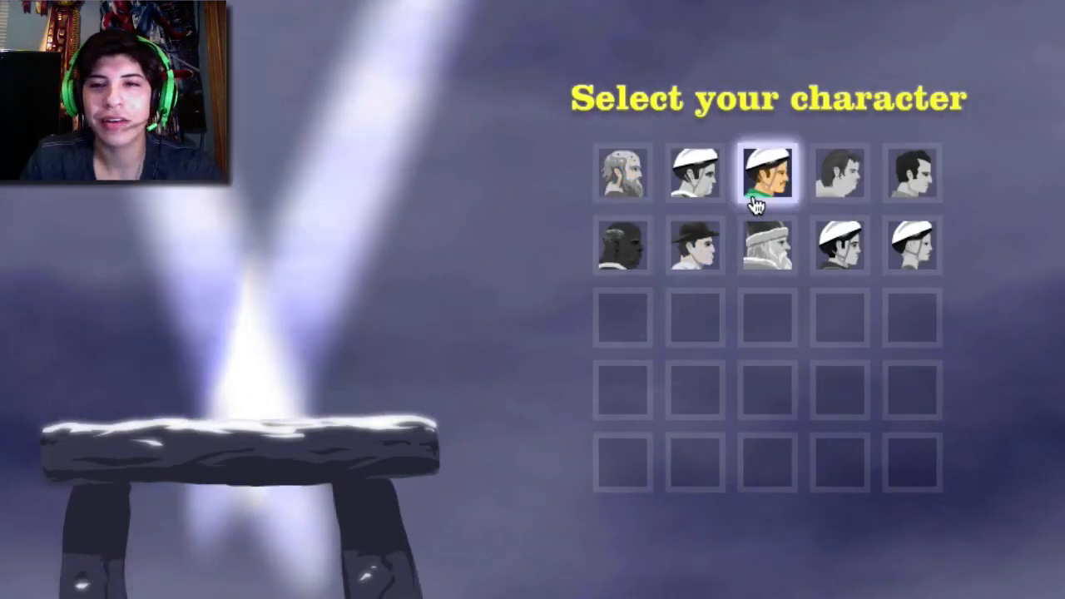
{"action": "left_click", "coordinate": [912, 173]}
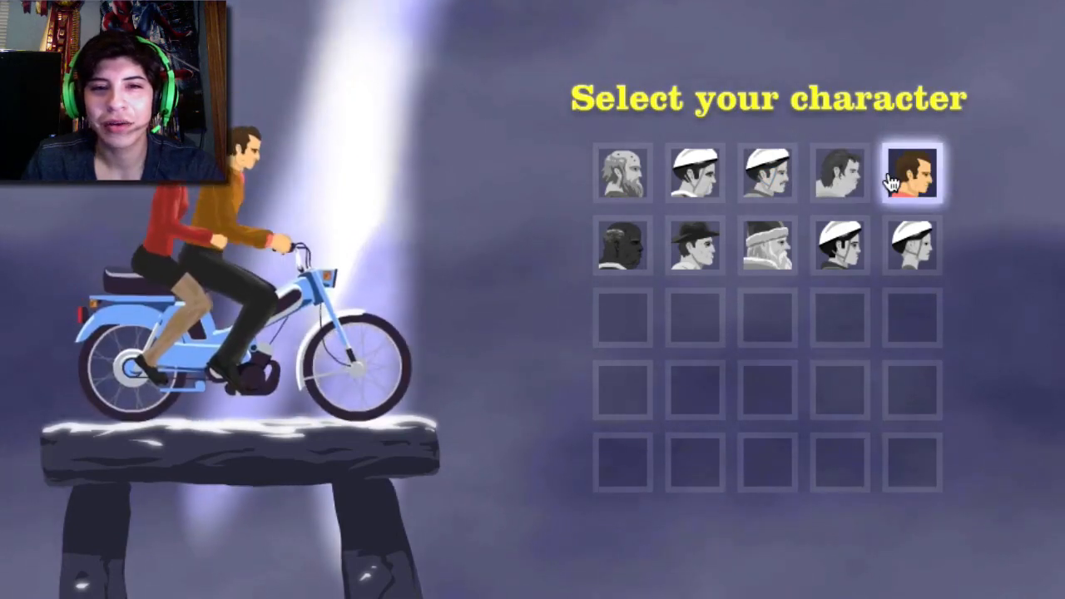
{"action": "left_click", "coordinate": [839, 245]}
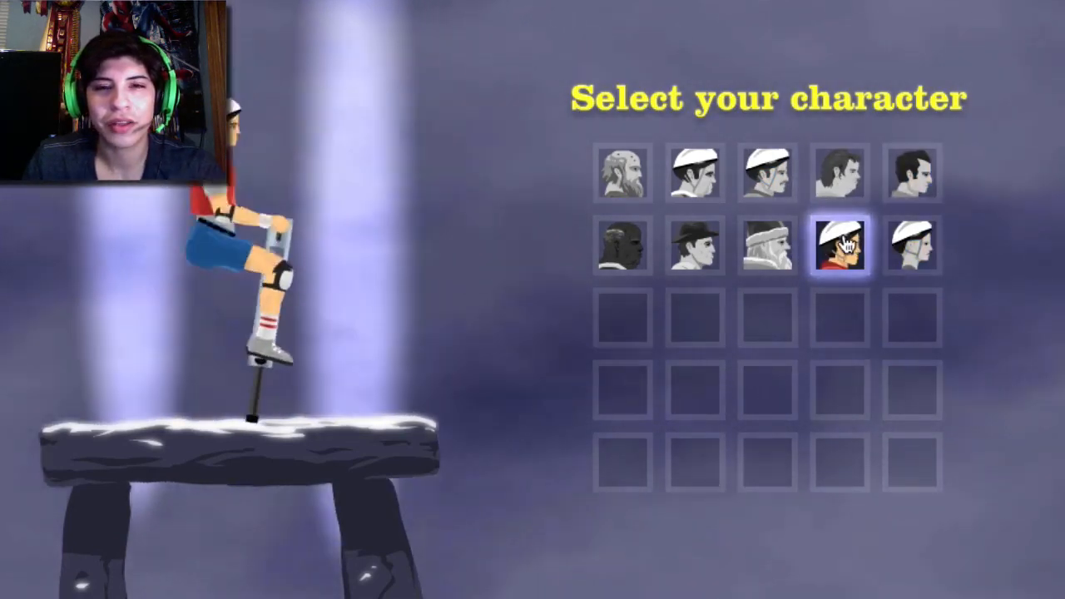
{"action": "left_click", "coordinate": [696, 244]}
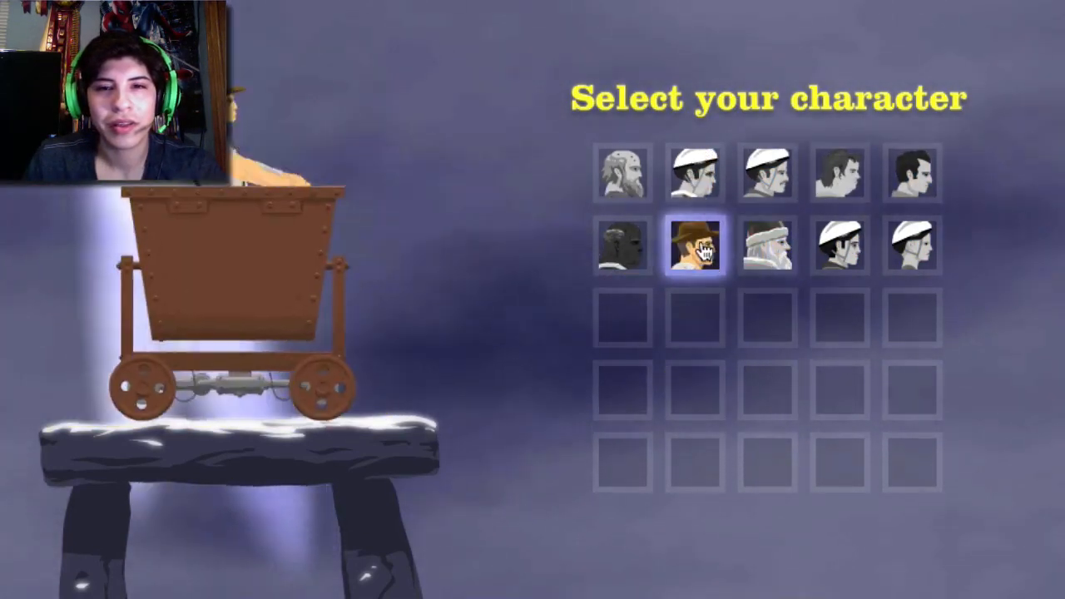
{"action": "left_click", "coordinate": [695, 244]}
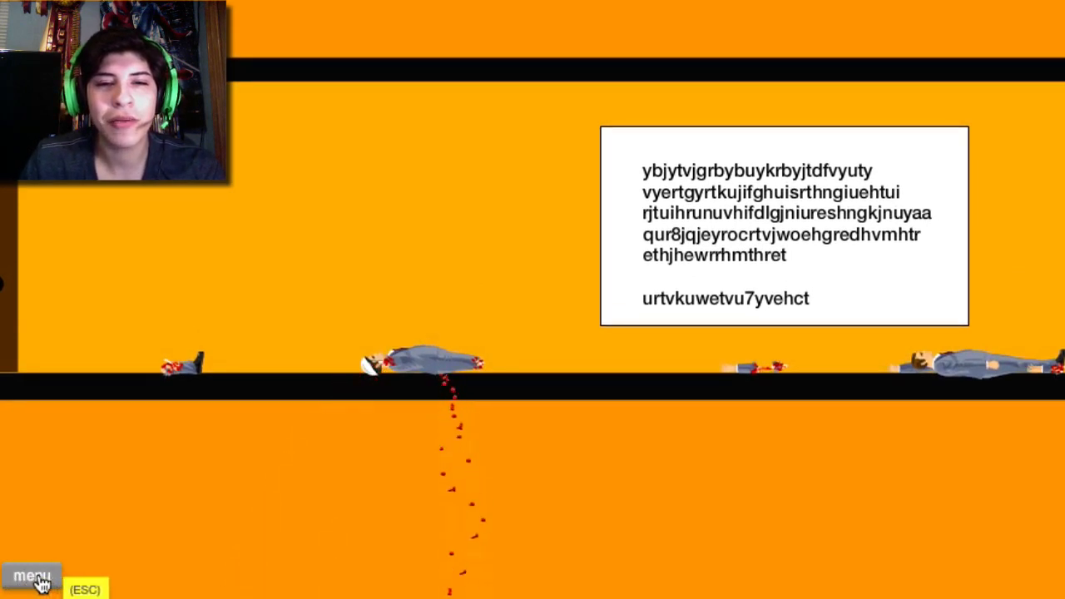
{"action": "left_click", "coordinate": [32, 576]}
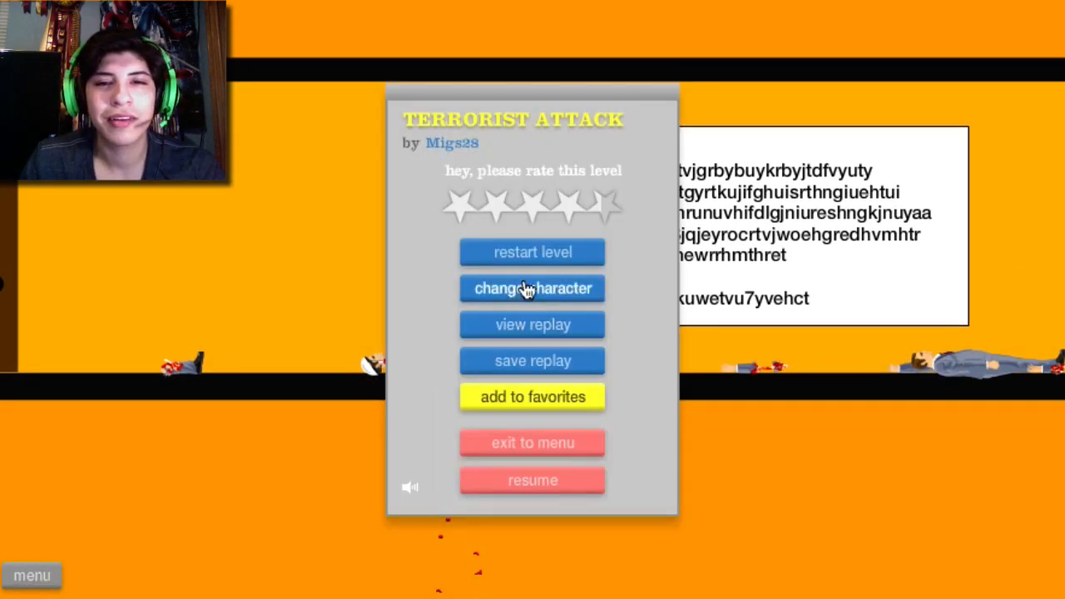
Step: Run Terrorist Attack once more with another character, ending near the door, then go back to the roster
{"action": "left_click", "coordinate": [532, 288]}
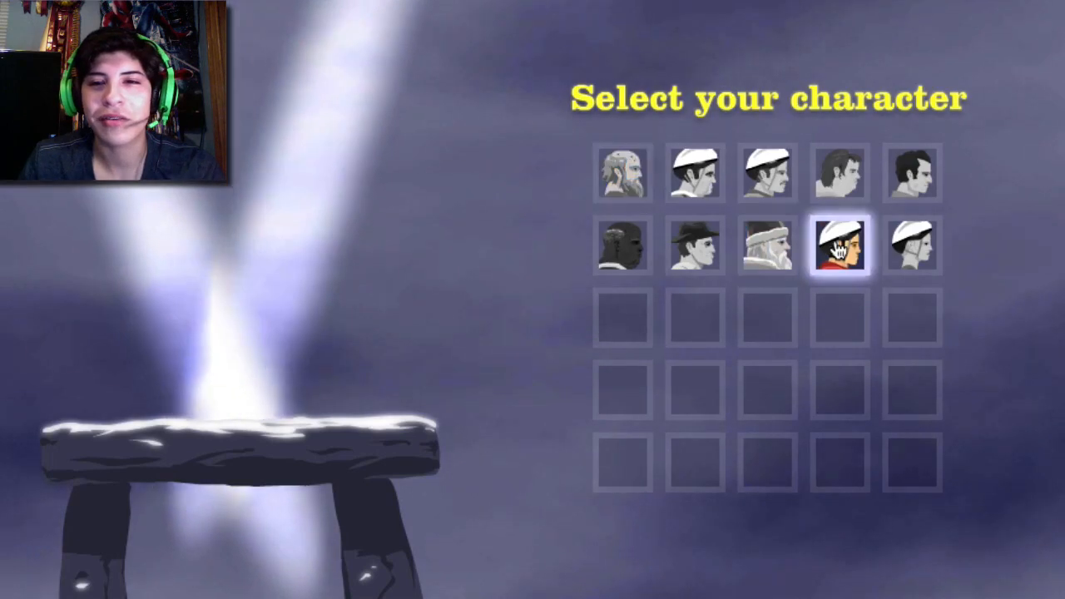
{"action": "left_click", "coordinate": [839, 246]}
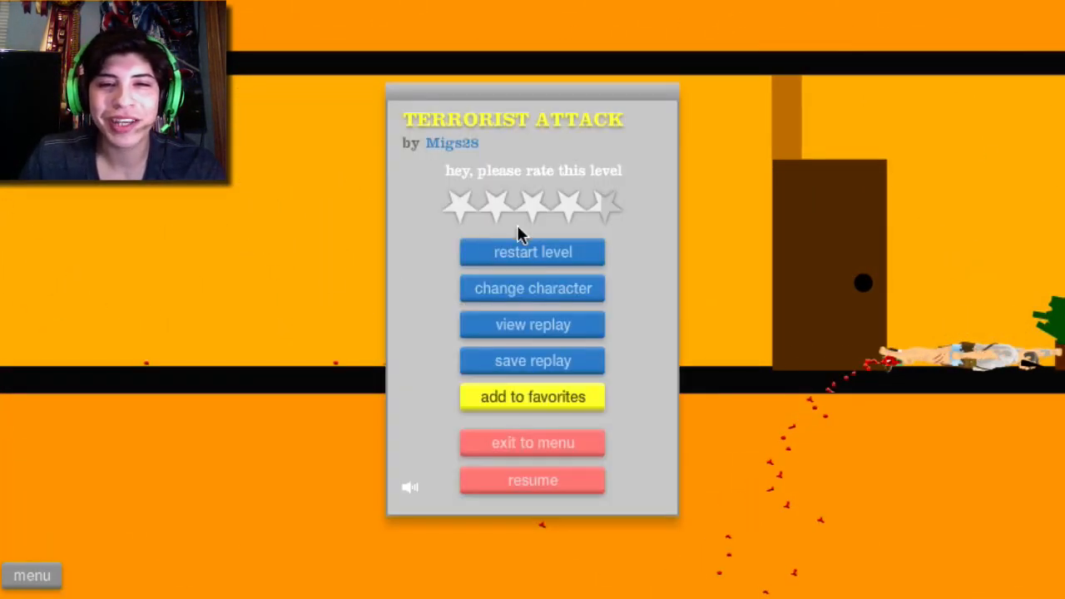
{"action": "left_click", "coordinate": [533, 288]}
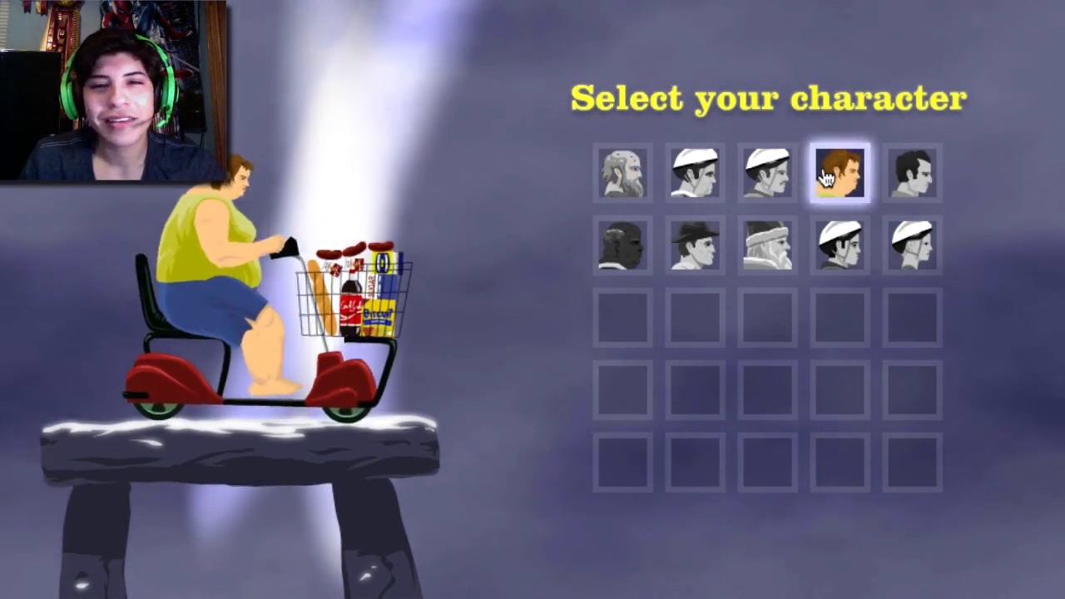
Step: Preview the Segway rider and mine-cart explorer, then play Terrorist Attack as the explorer
{"action": "left_click", "coordinate": [695, 173]}
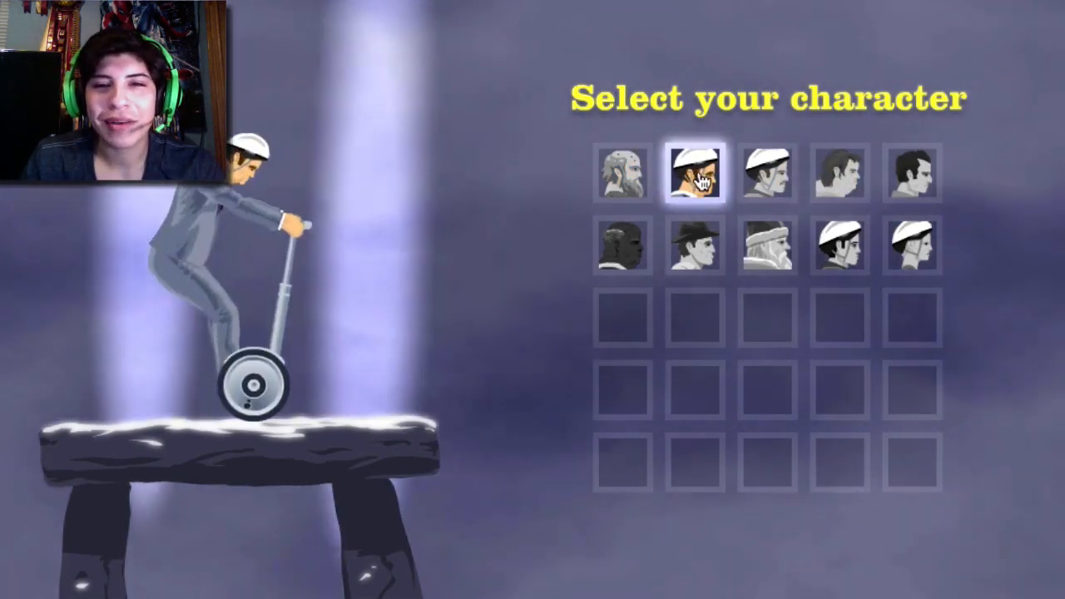
{"action": "left_click", "coordinate": [695, 244]}
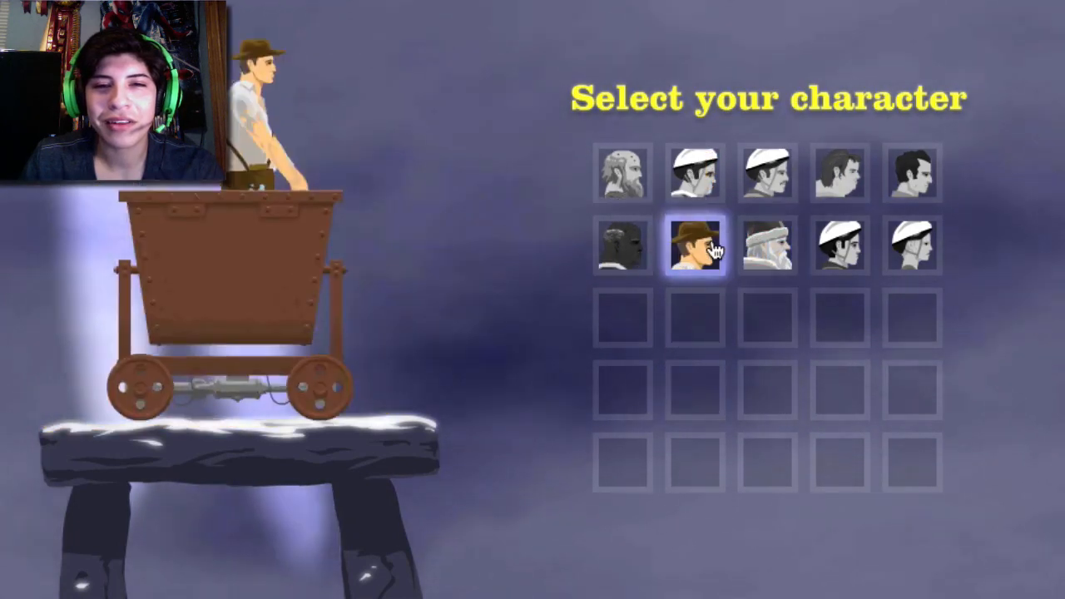
{"action": "left_click", "coordinate": [695, 244]}
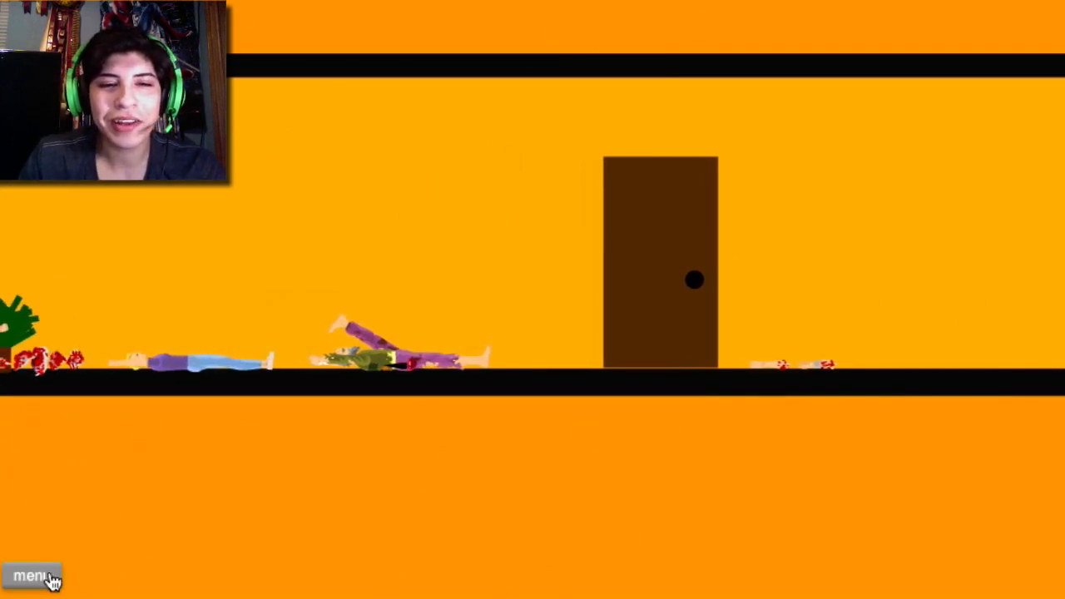
Step: Exit to the Submitted Levels list and expand arturo238's 99,99% imposible level details
{"action": "left_click", "coordinate": [32, 575]}
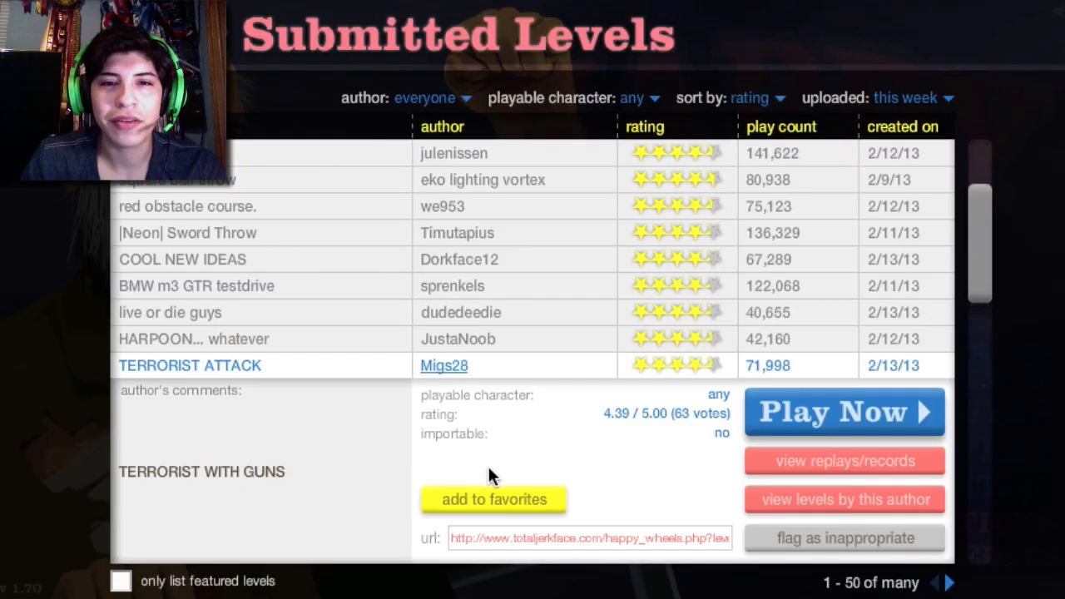
{"action": "scroll", "scroll_direction": "down", "scroll_amount": 3}
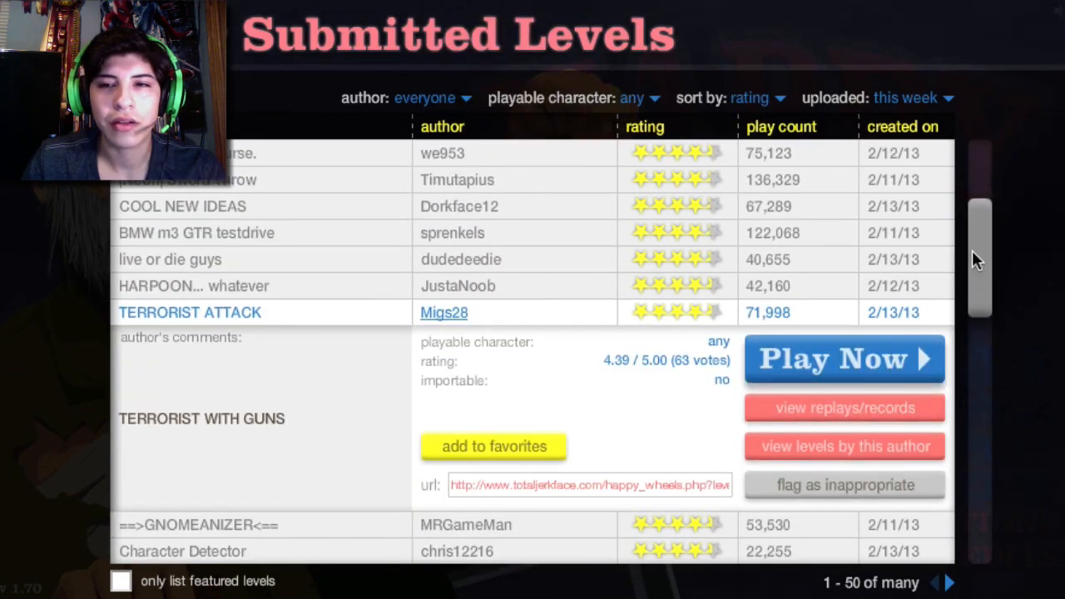
{"action": "scroll", "scroll_direction": "down", "scroll_amount": 3}
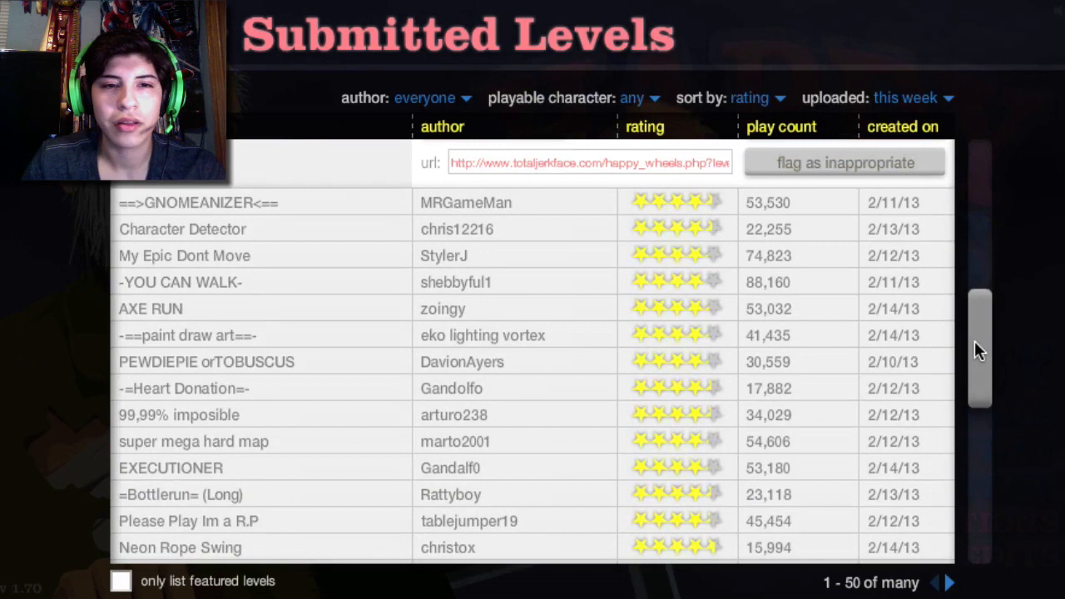
{"action": "mouse_move", "coordinate": [682, 248]}
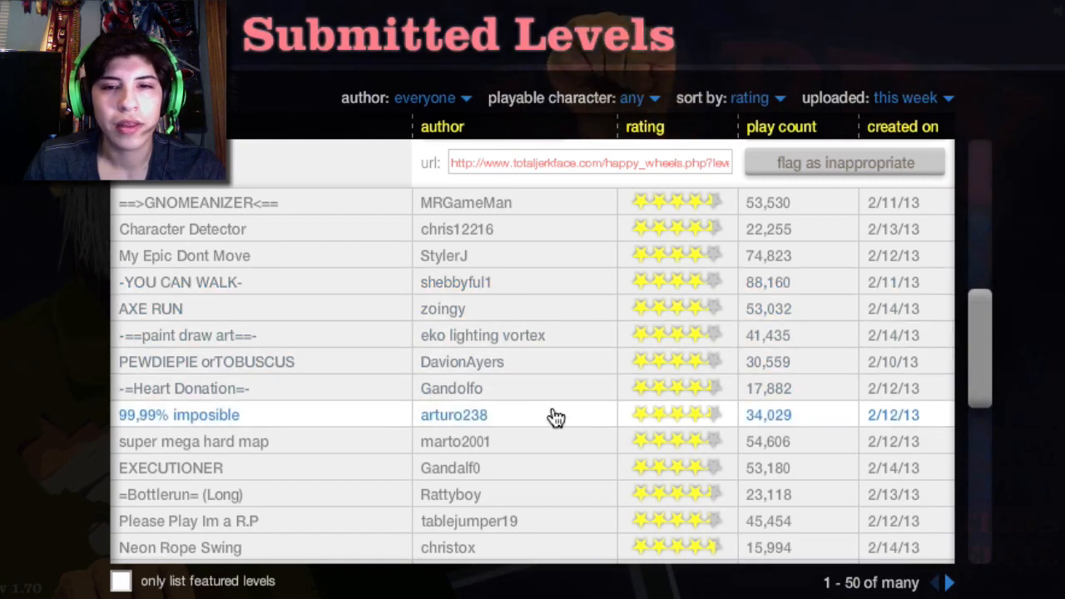
{"action": "left_click", "coordinate": [179, 414]}
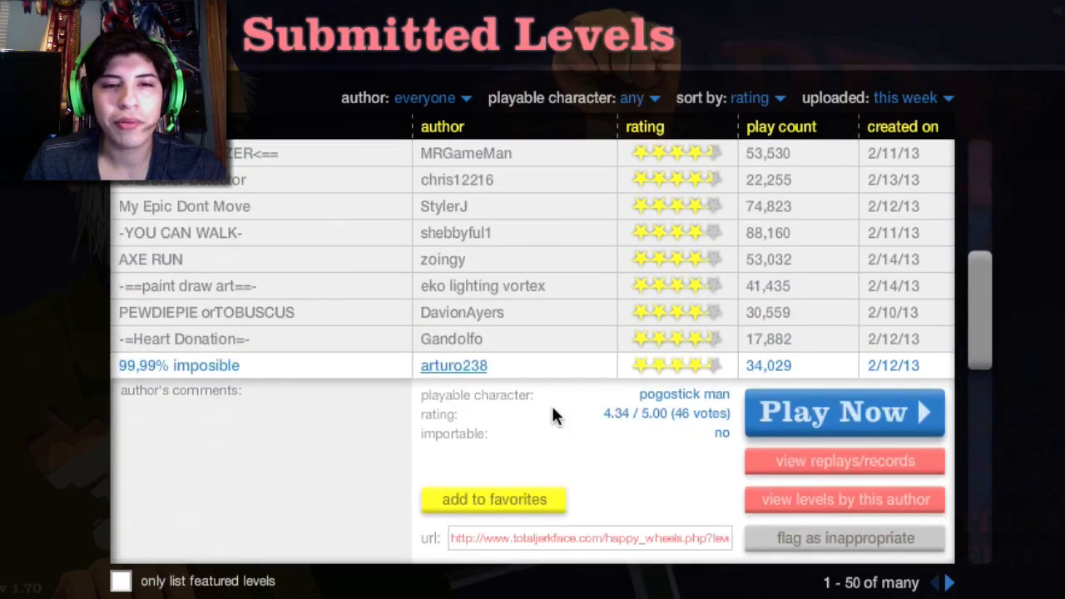
Step: Play 99,99% imposible to a 16.76-second Victory and exit to the levels list
{"action": "left_click", "coordinate": [843, 413]}
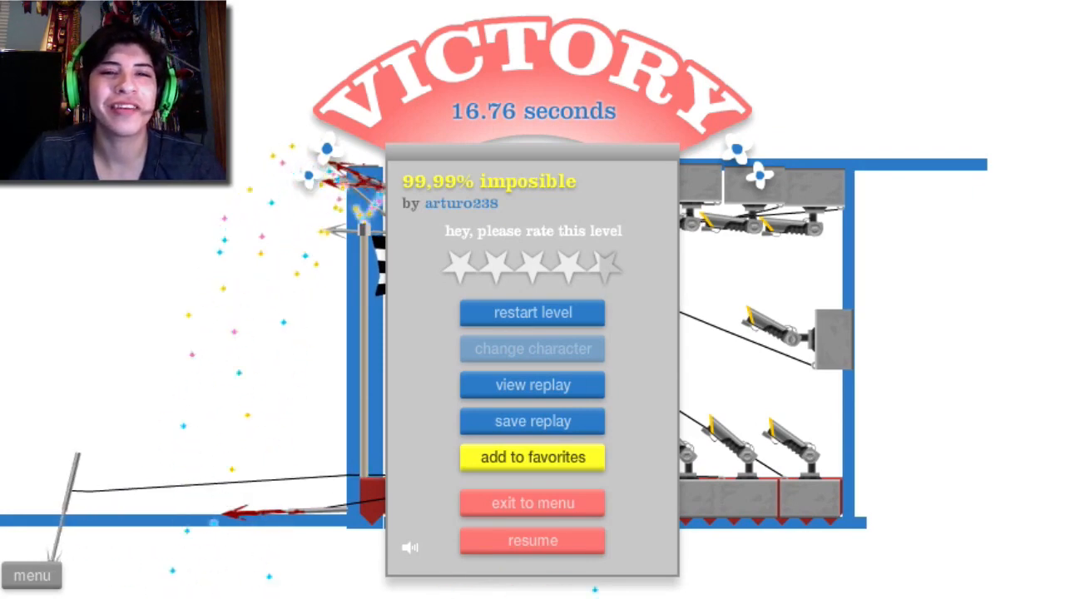
{"action": "left_click", "coordinate": [531, 540]}
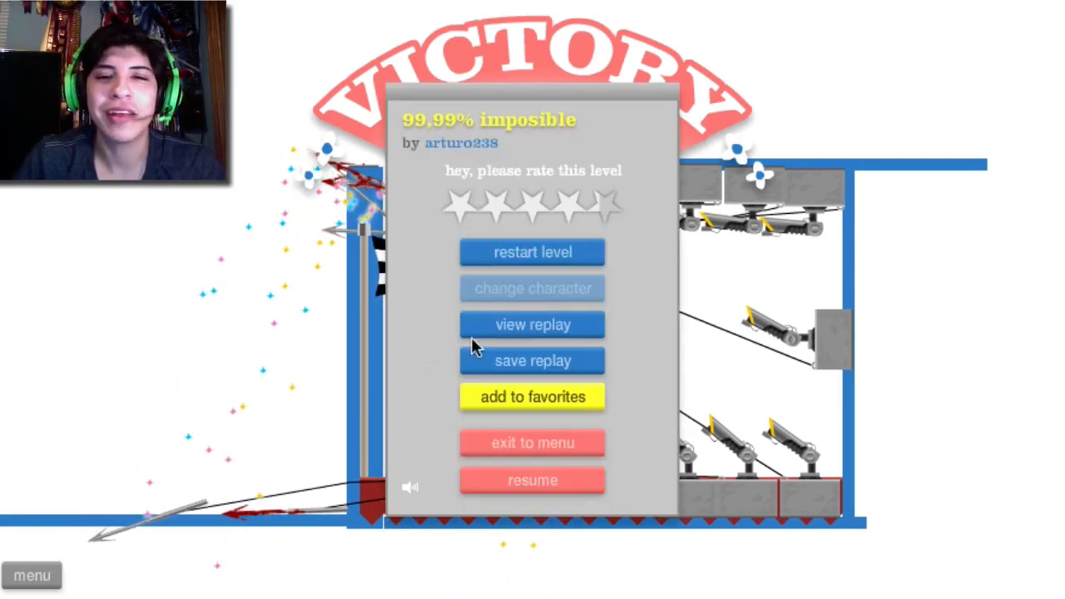
{"action": "mouse_move", "coordinate": [532, 252]}
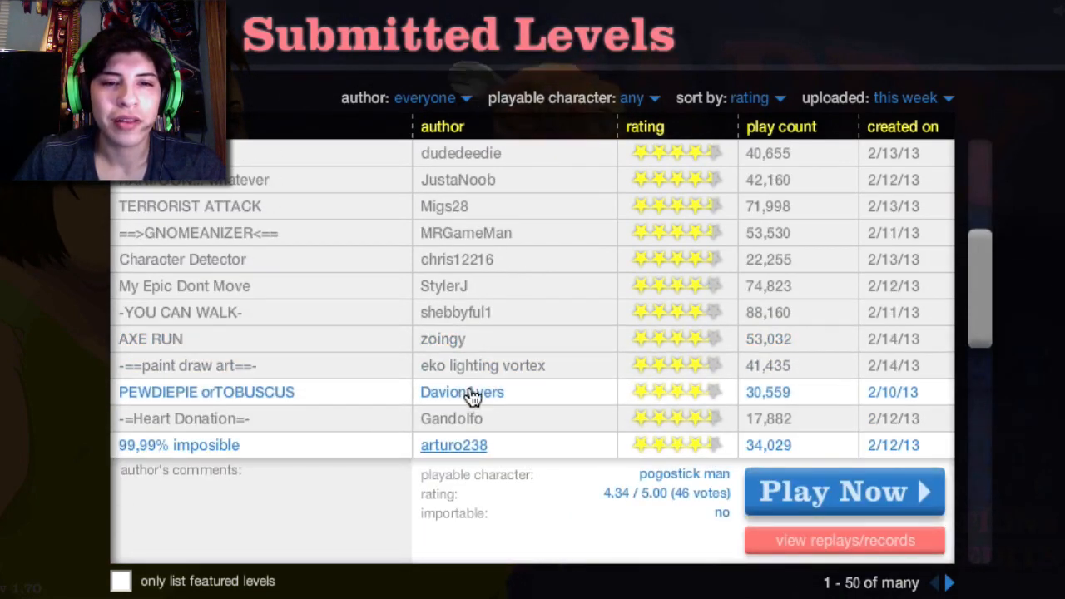
Step: Play DavionAyers' PEWDIEPIE orTOBUSCUS to Victory and exit to the levels list
{"action": "left_click", "coordinate": [206, 392]}
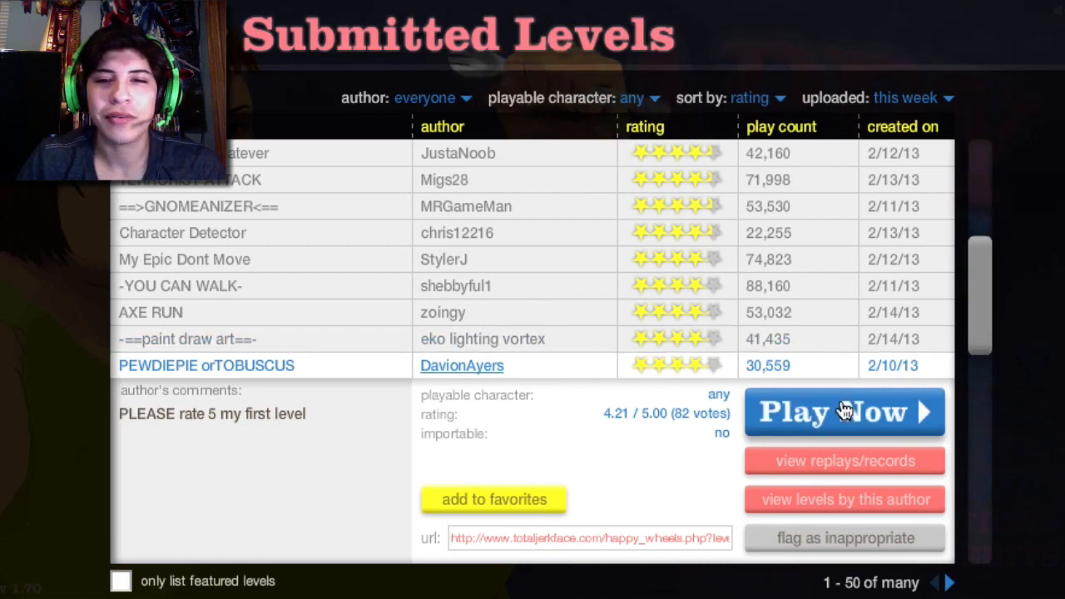
{"action": "left_click", "coordinate": [843, 412]}
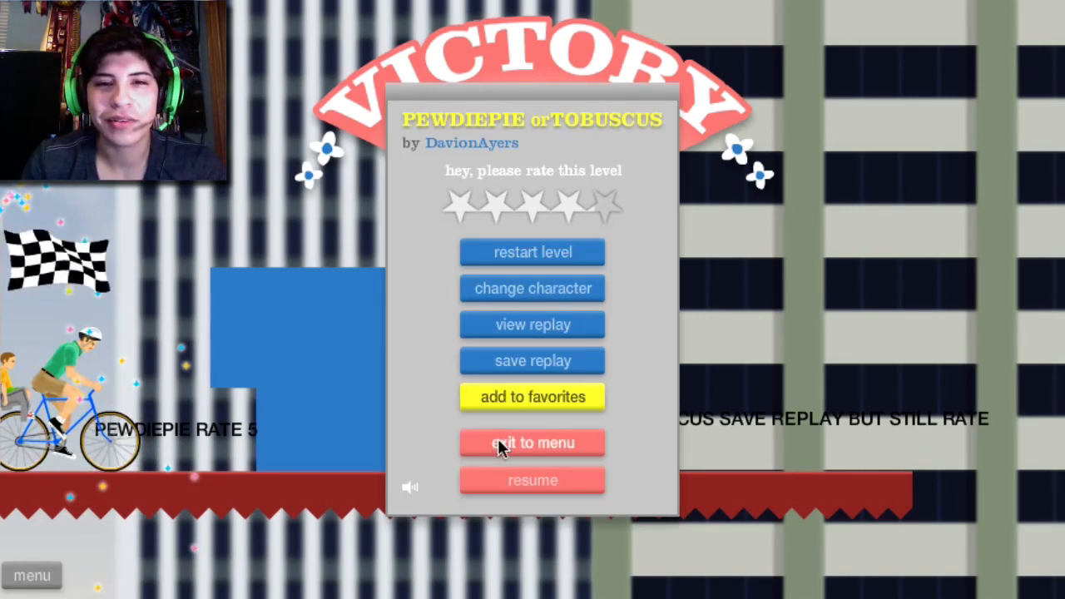
{"action": "left_click", "coordinate": [531, 442]}
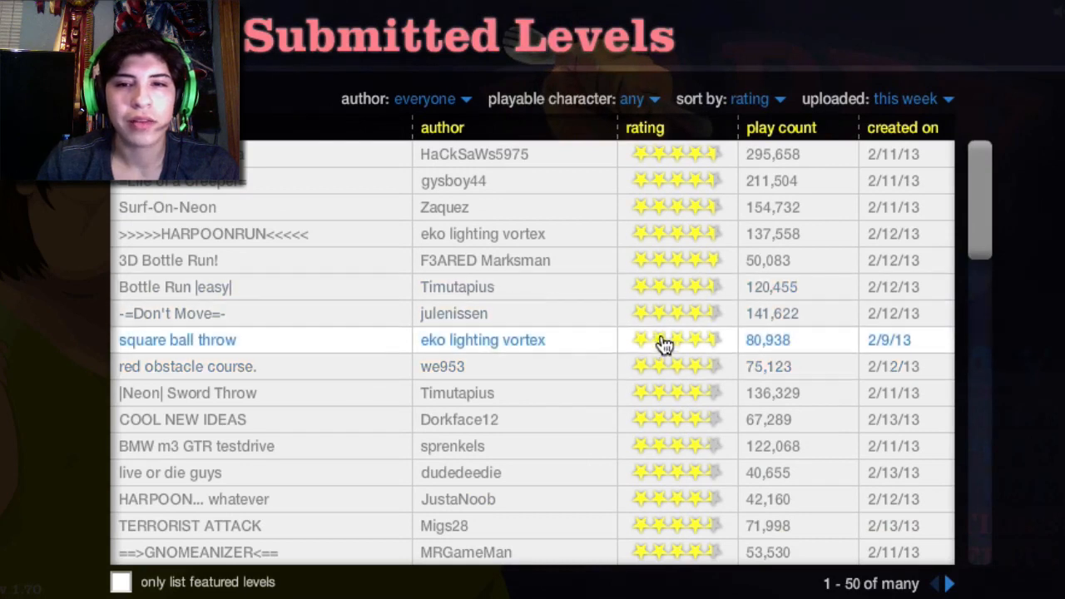
{"action": "mouse_move", "coordinate": [274, 545]}
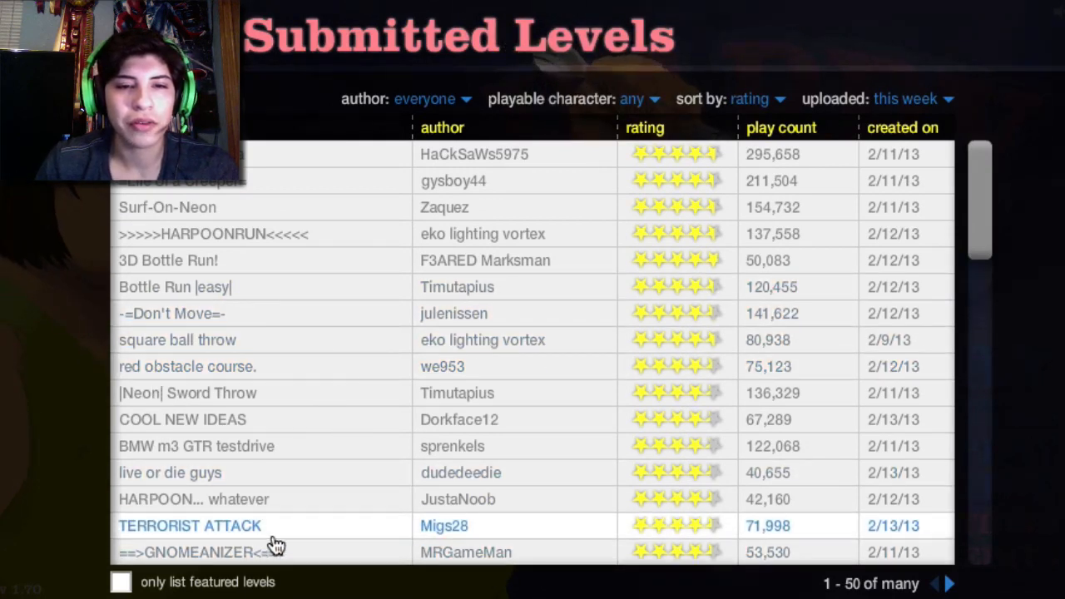